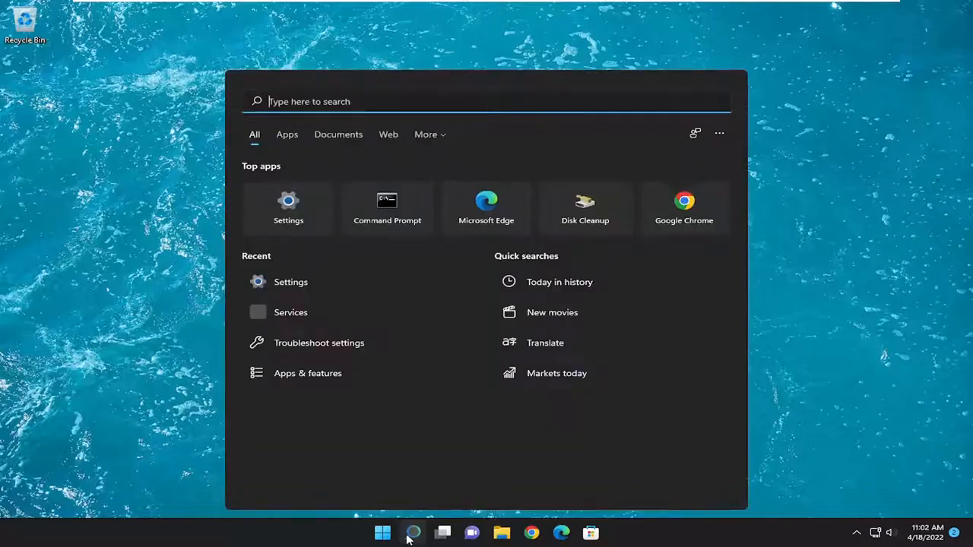
# - Search Windows for 'device Manager' and launch it
pyautogui.write('device Manager')
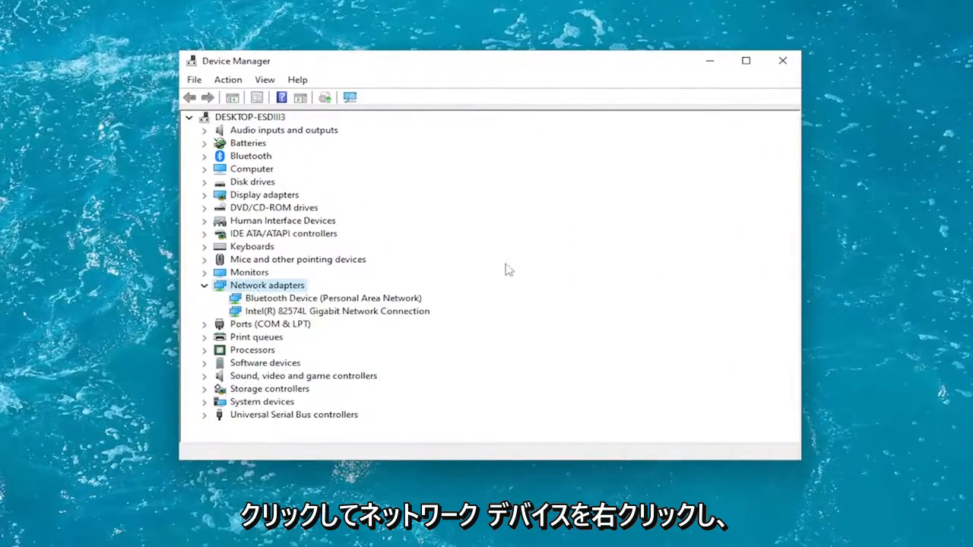
# - Open Properties for the Intel(R) 82574L Gigabit Network Connection adapter
pyautogui.rightClick(282, 310)
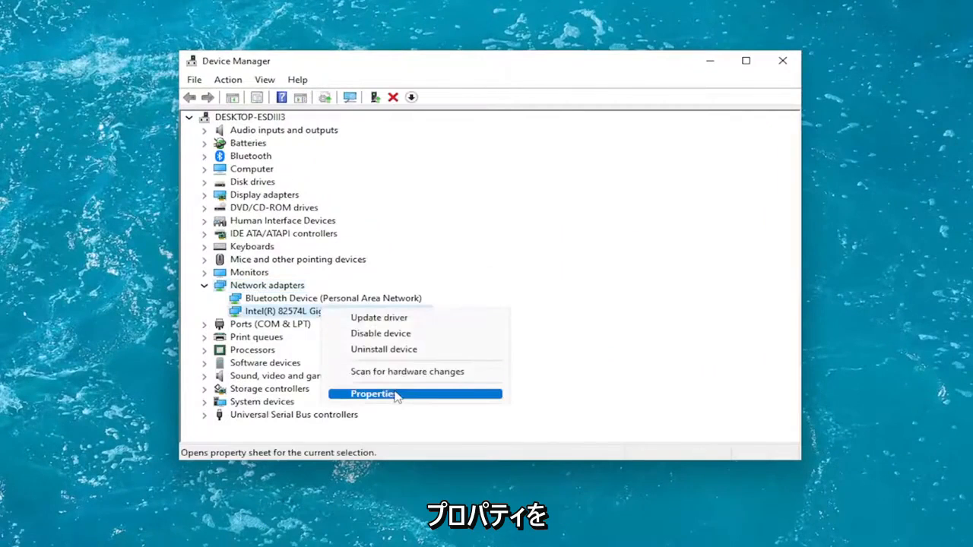
pyautogui.click(370, 393)
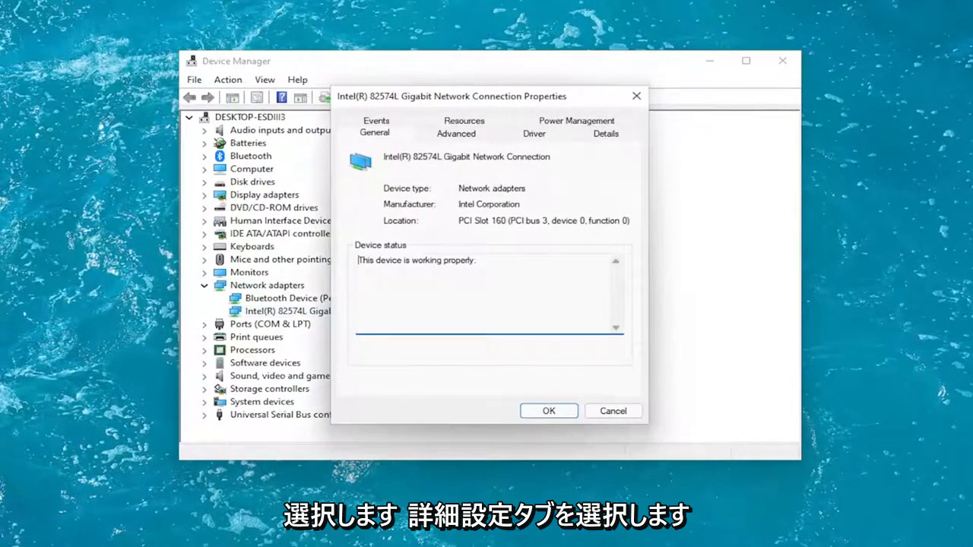
# - In Advanced settings, set UDP Checksum Offload (IPv4) to Rx & Tx Enabled
pyautogui.click(456, 134)
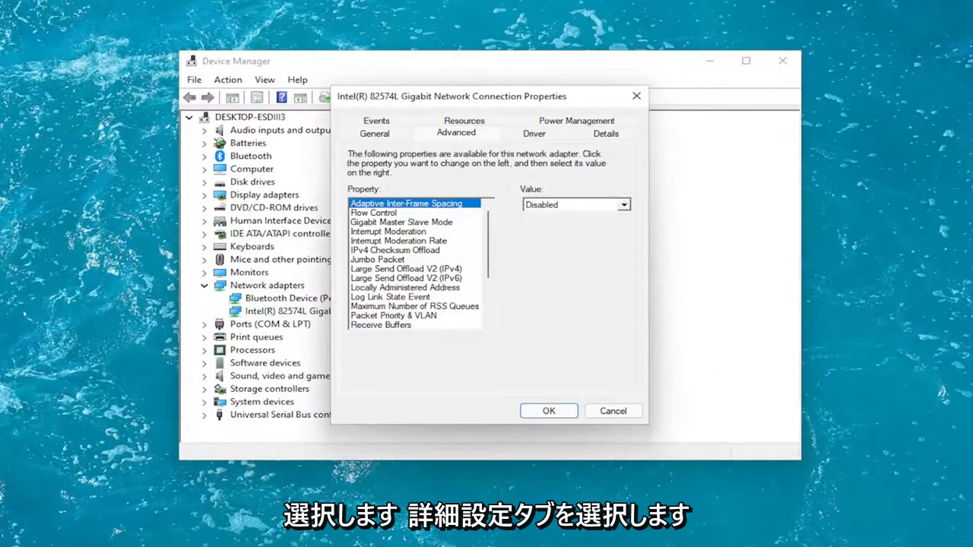
pyautogui.moveTo(416, 261)
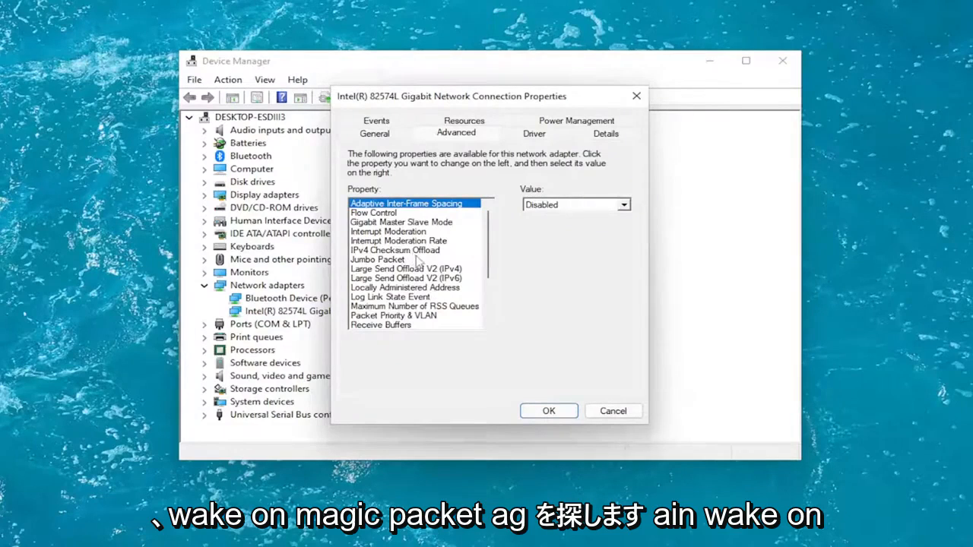
pyautogui.scroll(-3)
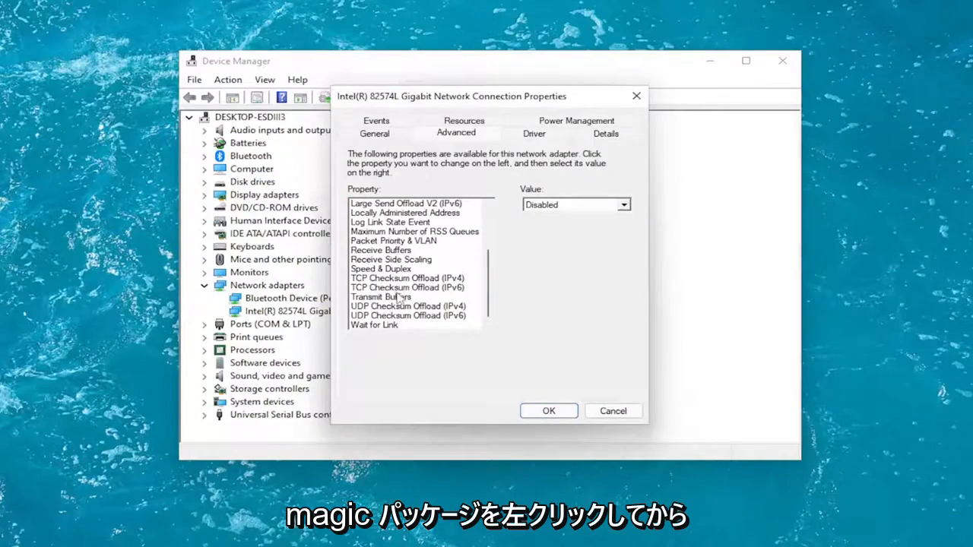
pyautogui.click(410, 305)
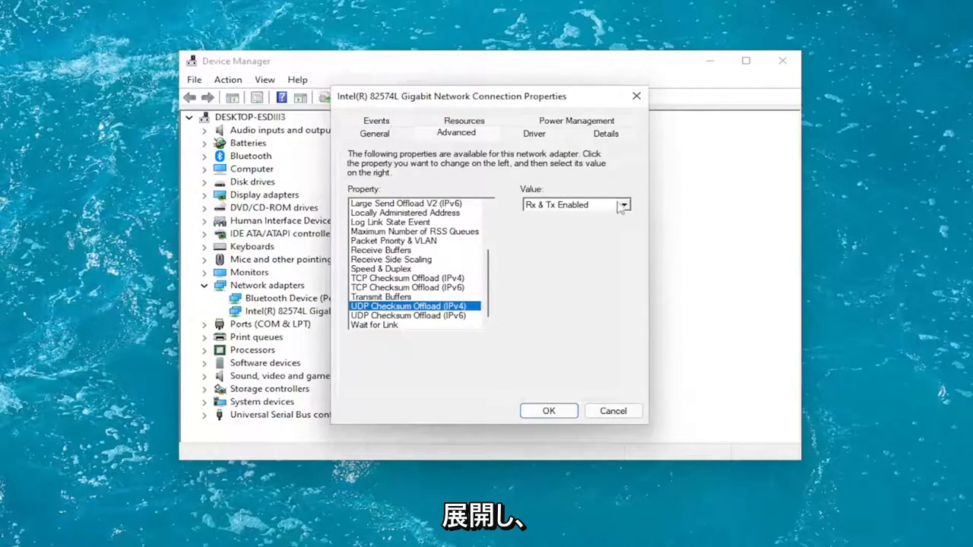
pyautogui.click(623, 203)
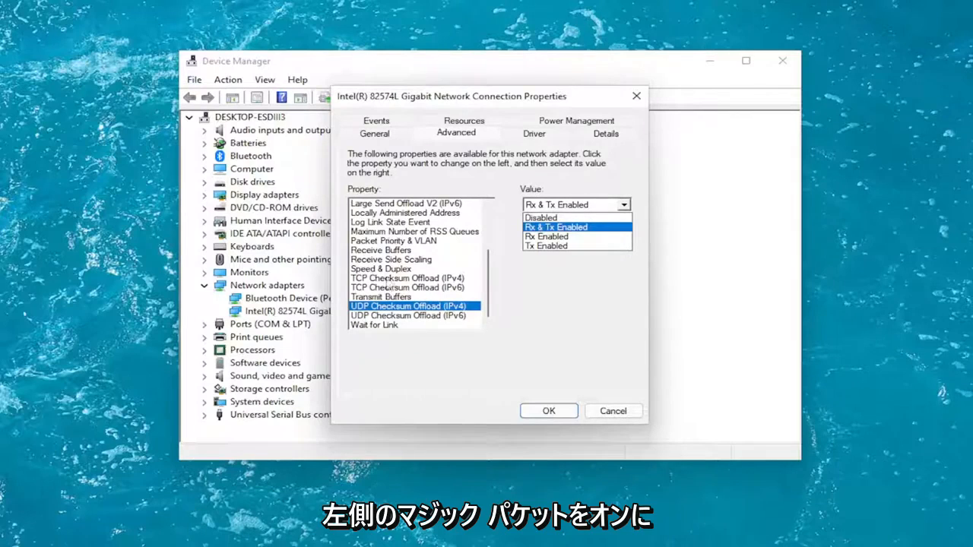
pyautogui.click(555, 227)
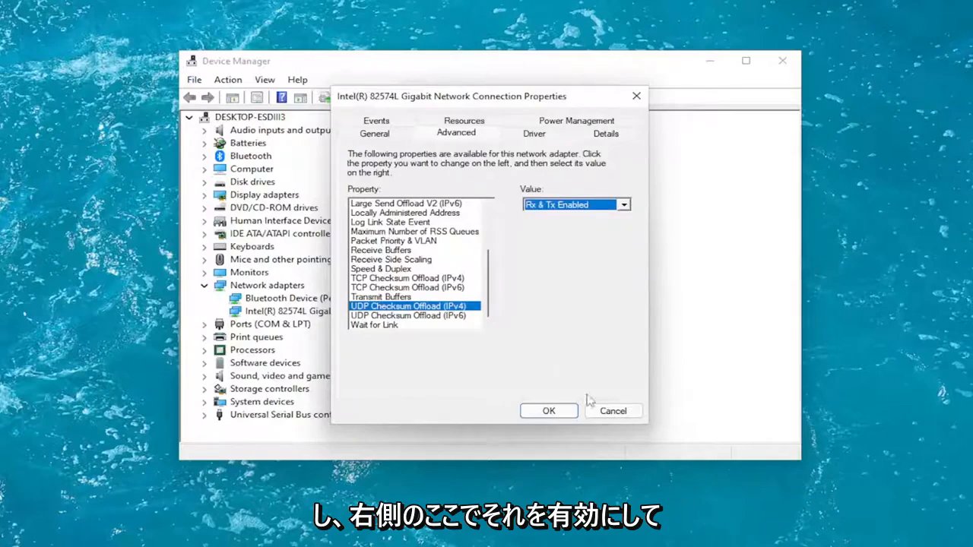
# - Save the adapter properties with OK and close Device Manager
pyautogui.click(548, 410)
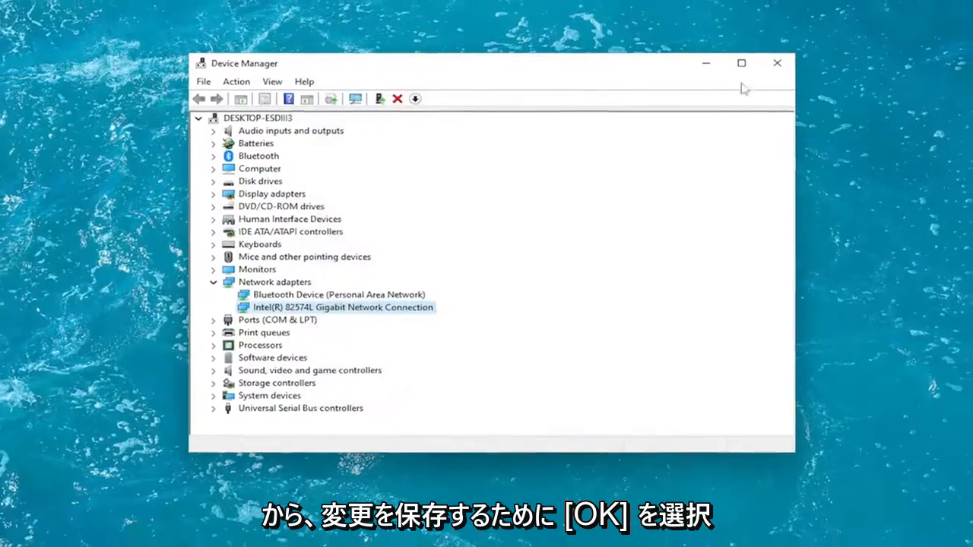
pyautogui.click(776, 63)
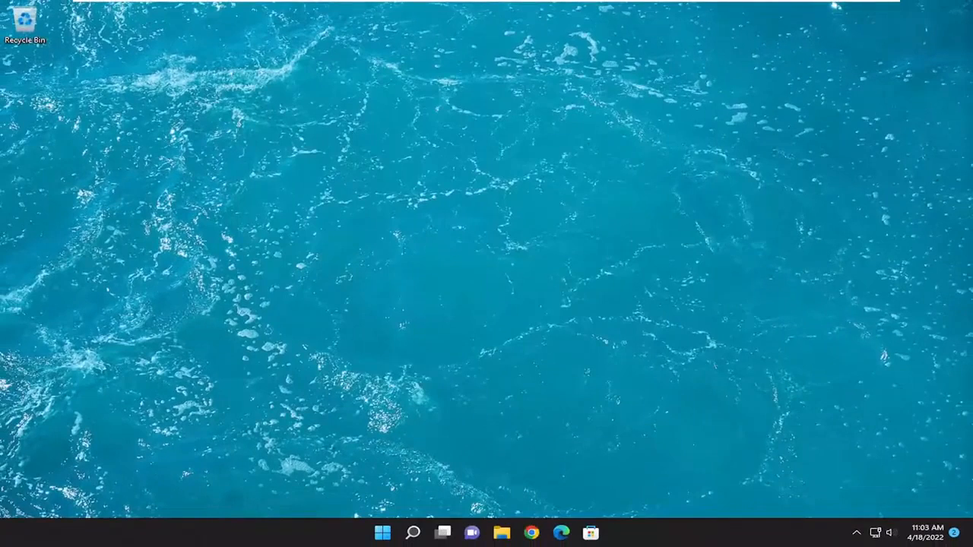